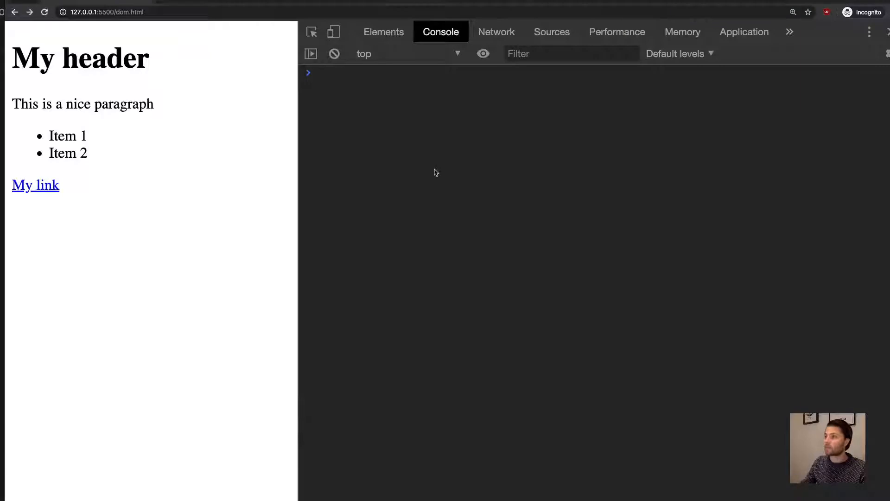
mouse_move(438, 139)
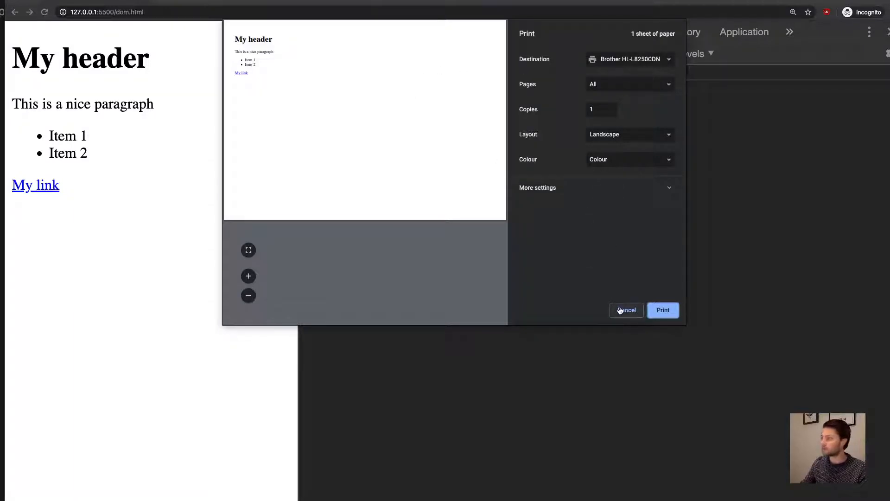
- Cancel the print preview opened by window.print() without printing
click(626, 310)
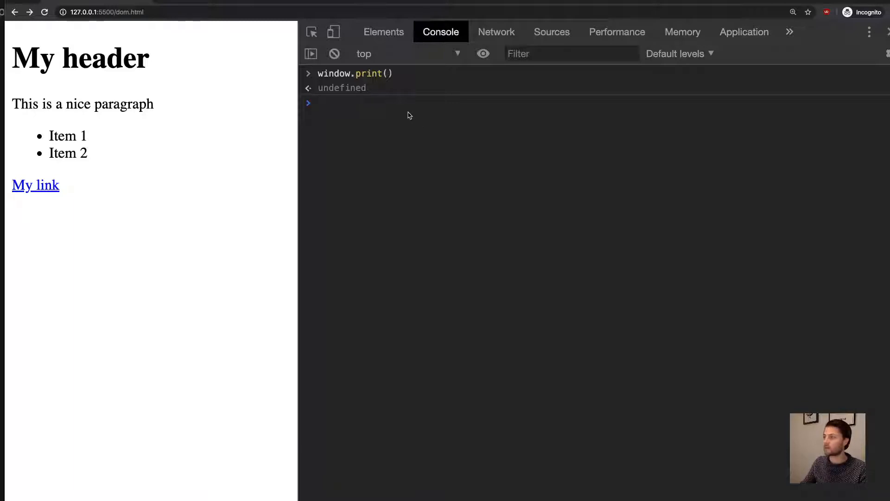
text(window.location)
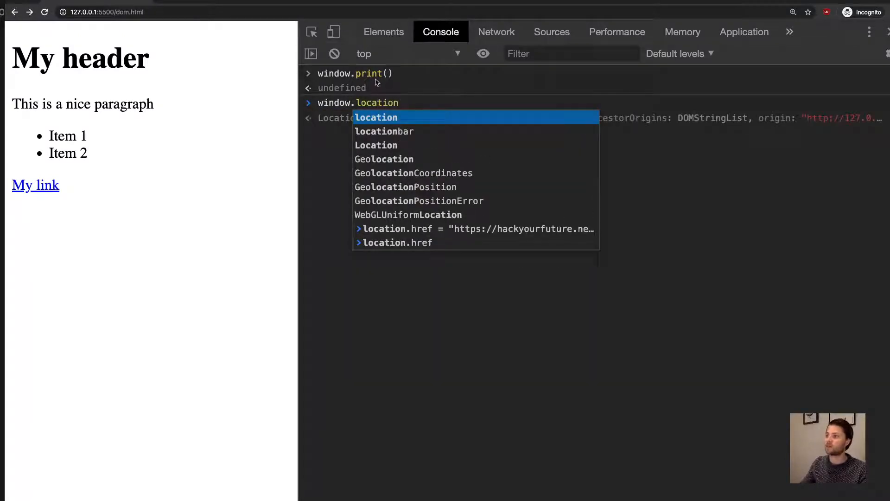
text(.hr)
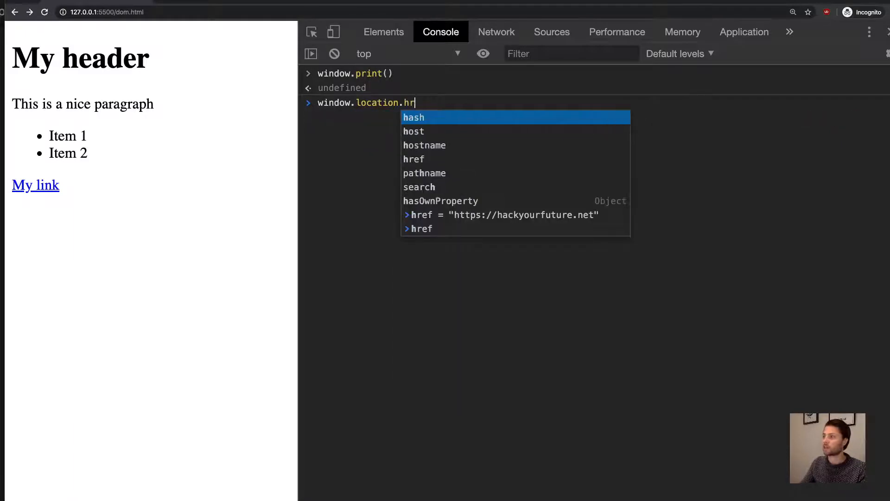
key(Enter)
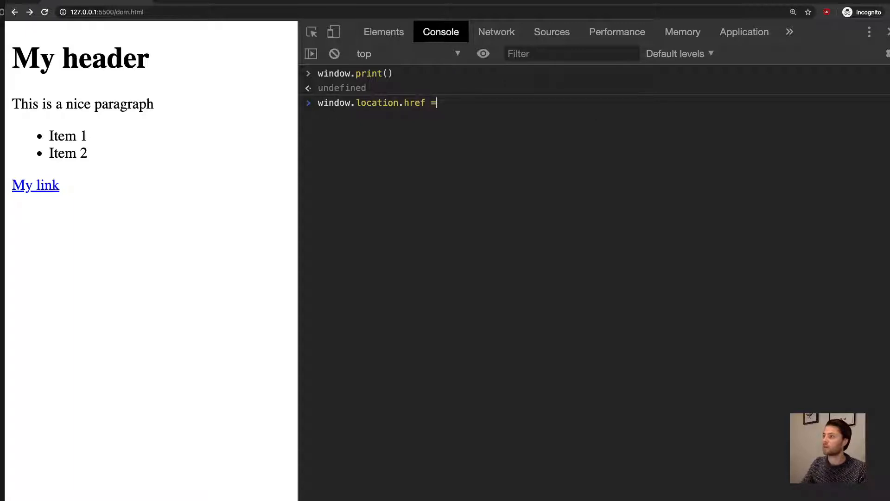
text("https://hackyourfuture.net")
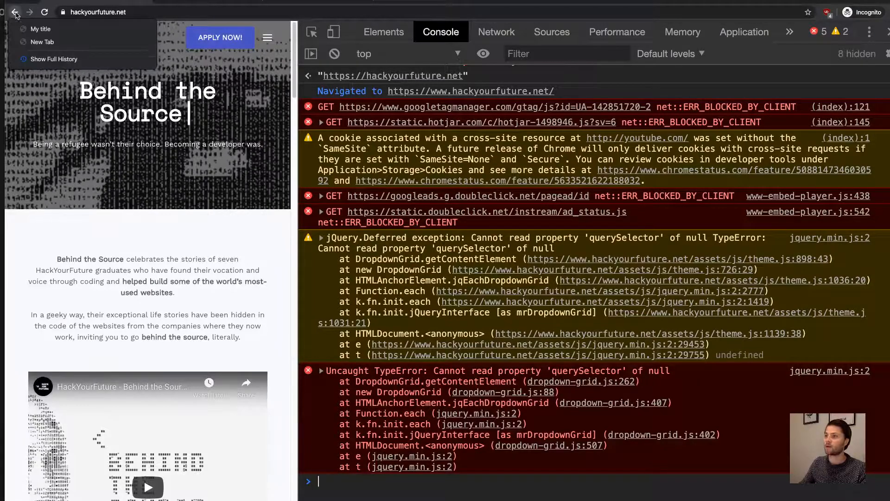
- Go back to dom.html, clear the Console, glance at Network, and return to Console
click(16, 11)
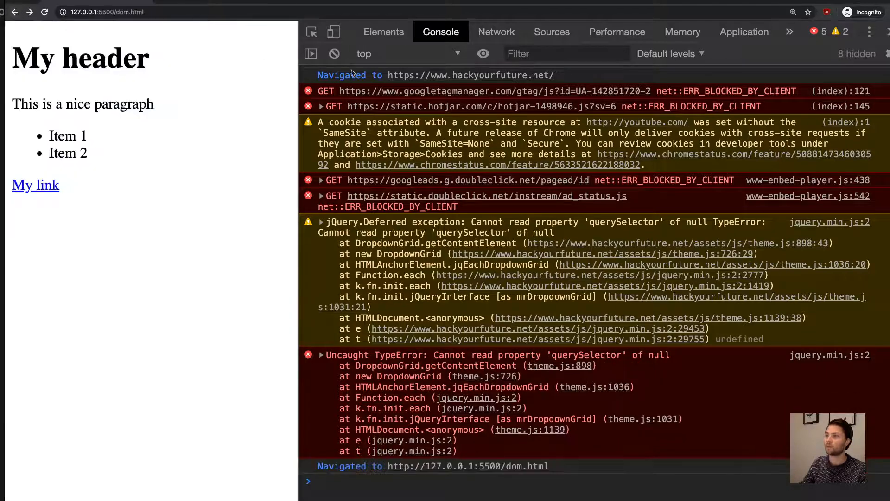
click(334, 53)
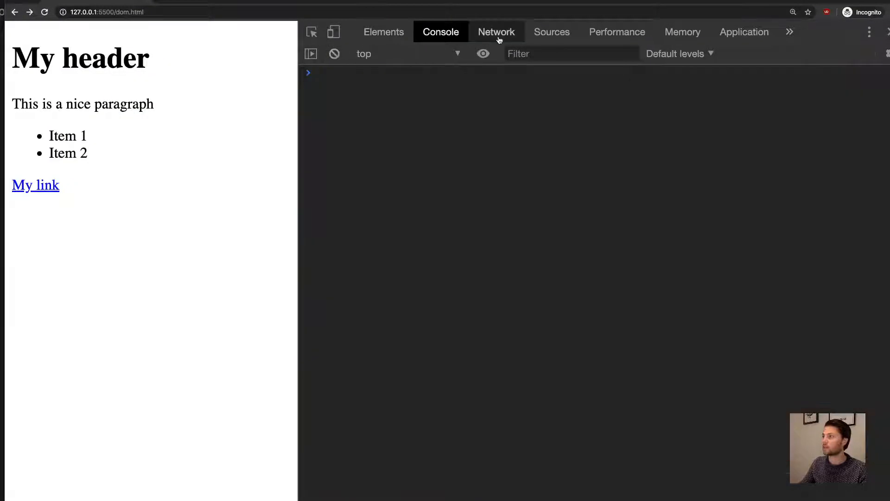
click(496, 32)
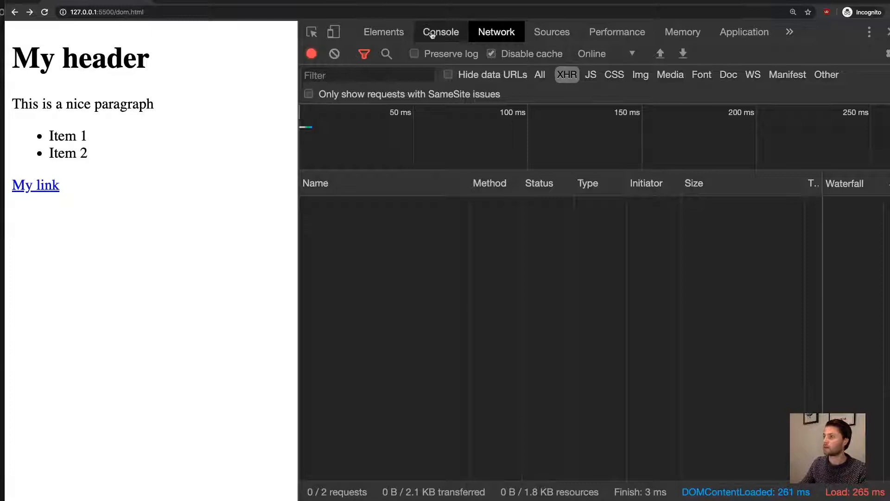
click(441, 32)
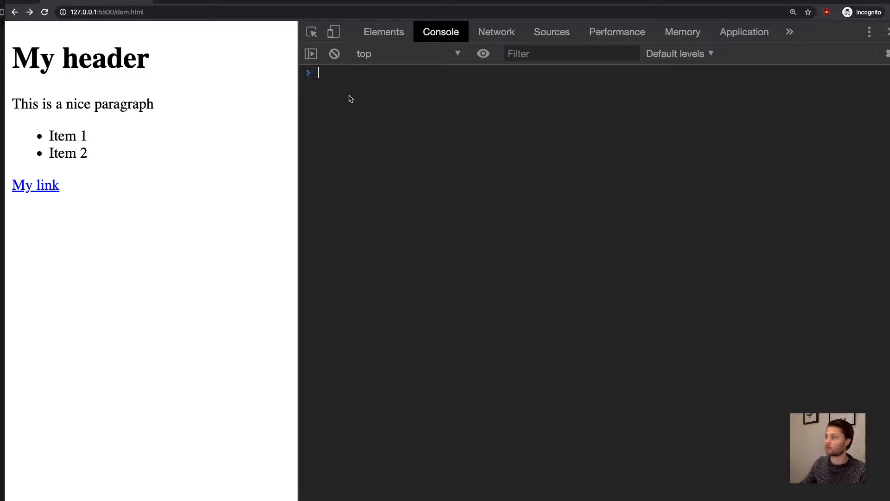
text(window.location.href = "https://hackyourfuture.net")
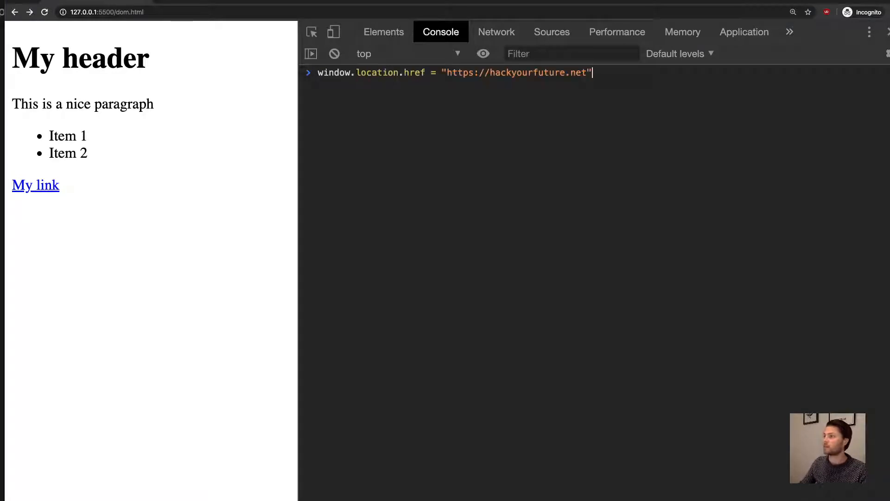
text(window.fetch('https://api.le-systeme-solaire.net/rest/bodies/mars');)
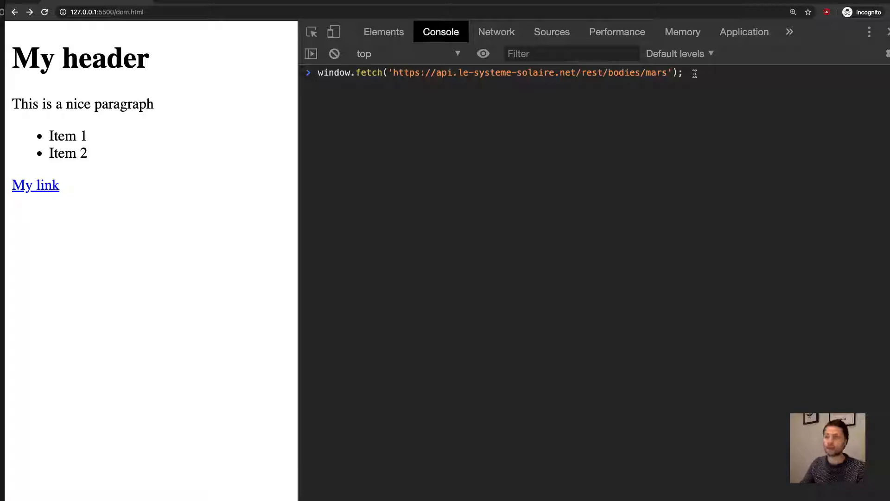
key(Enter)
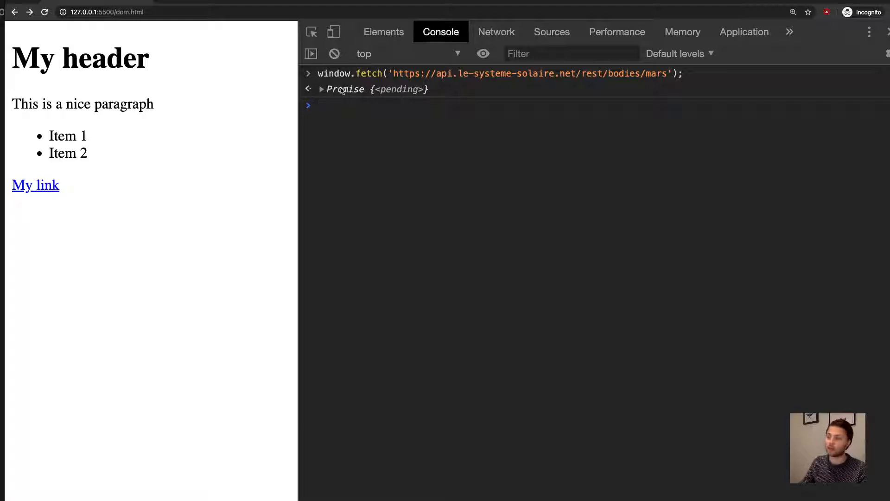
mouse_move(359, 99)
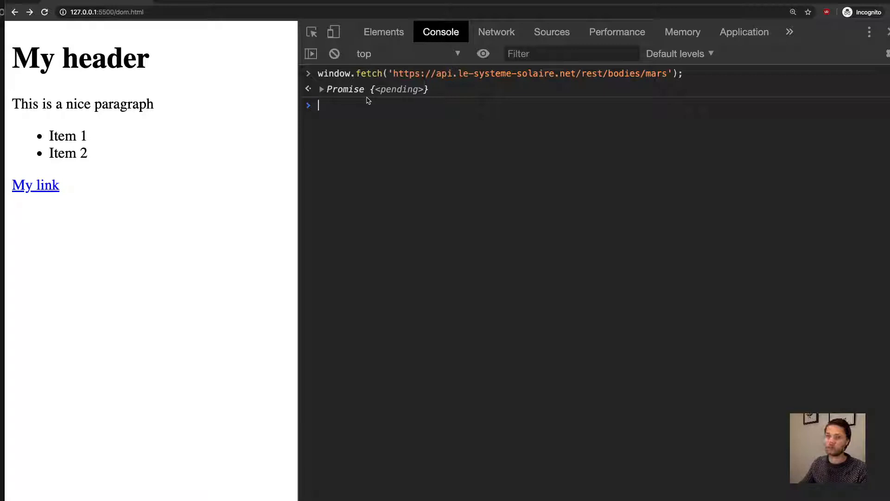
mouse_move(497, 32)
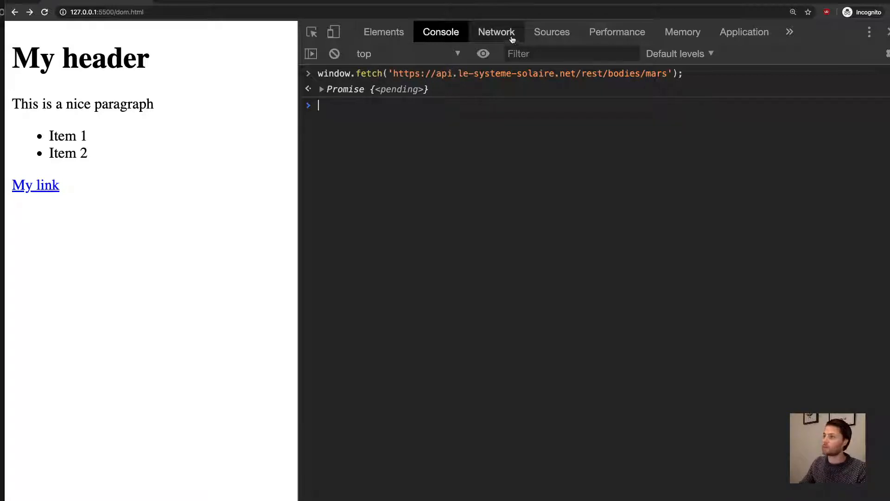
- Show the headers of the 'mars' GET request in the Network panel
click(497, 32)
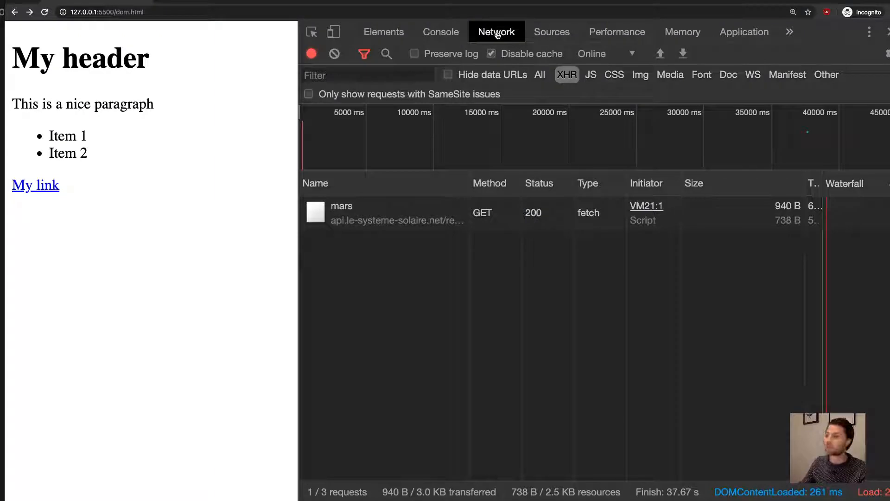
mouse_move(414, 206)
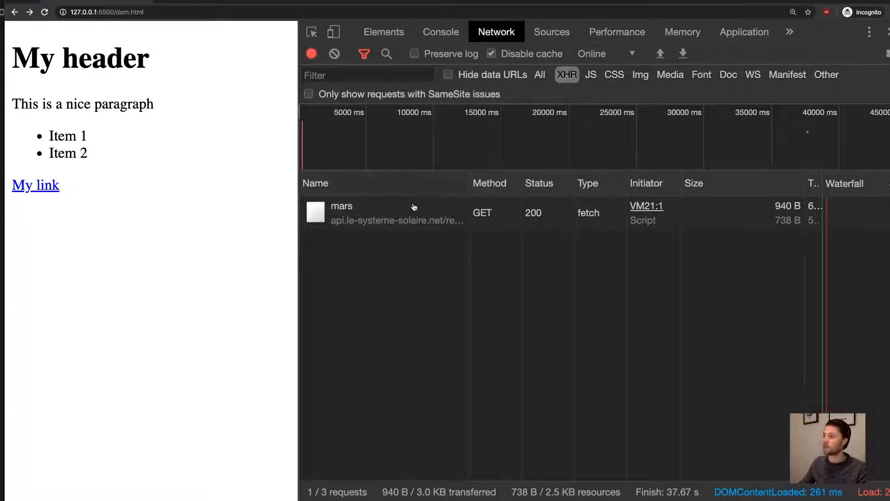
mouse_move(397, 220)
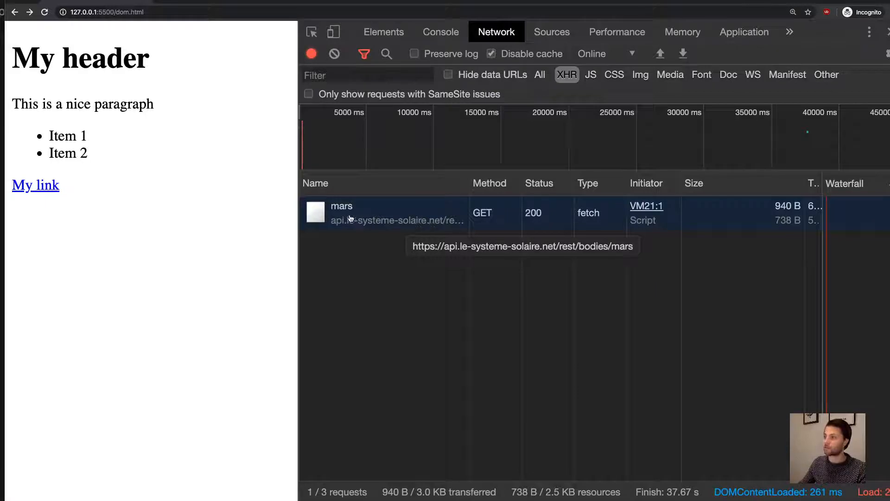
click(342, 206)
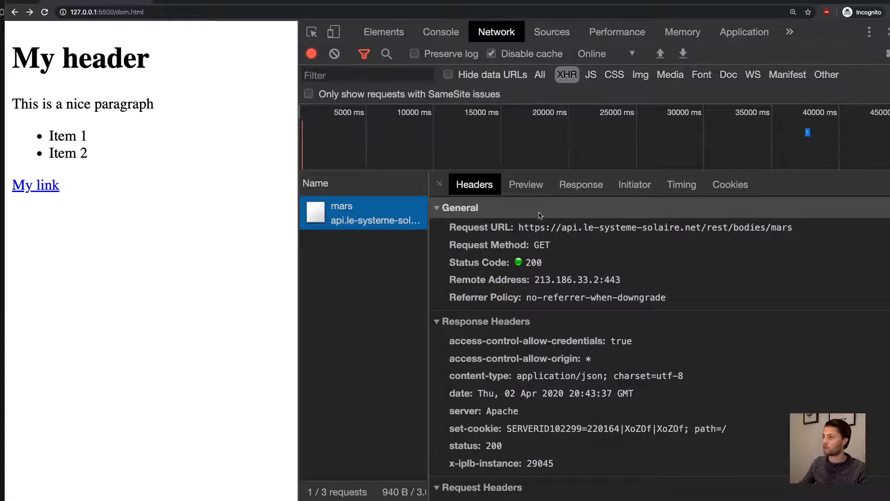
- Preview the mars JSON response, scroll through its fields, then return to the Console
click(525, 184)
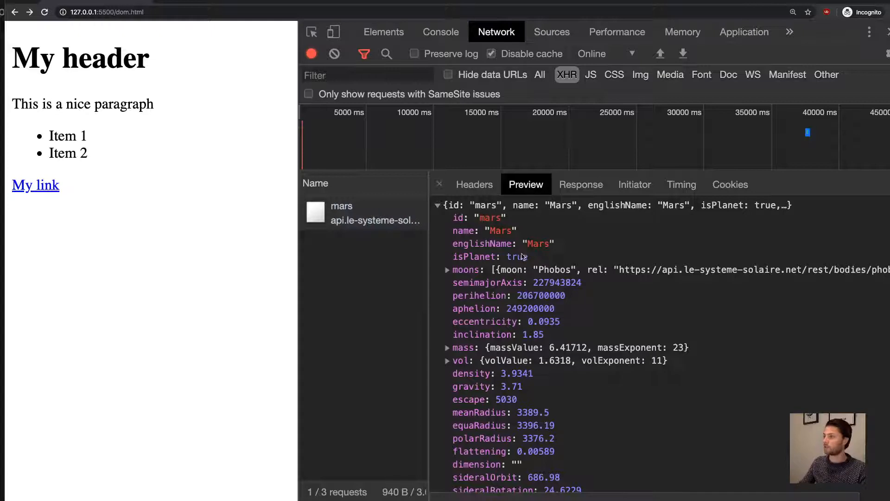
mouse_move(497, 263)
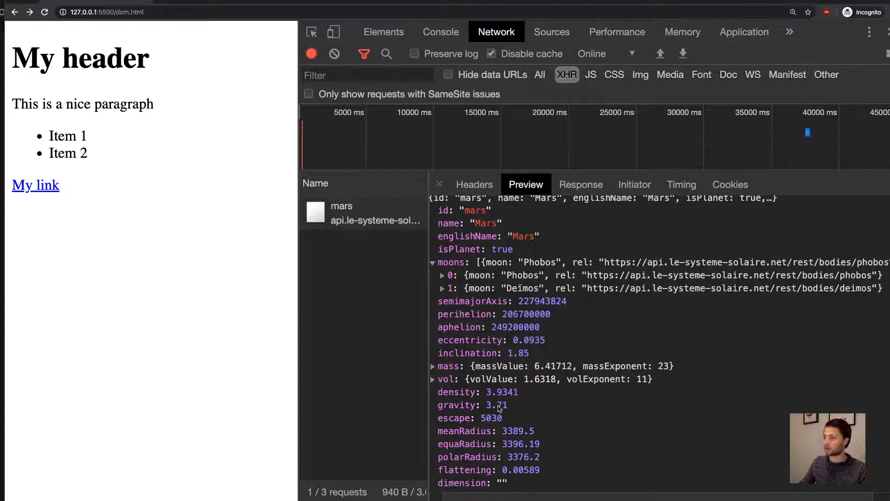
mouse_move(496, 405)
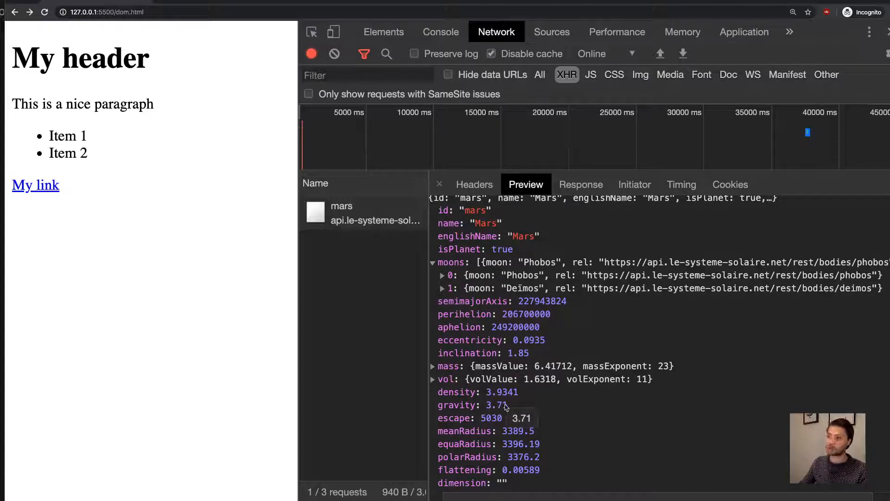
scroll(down, 3)
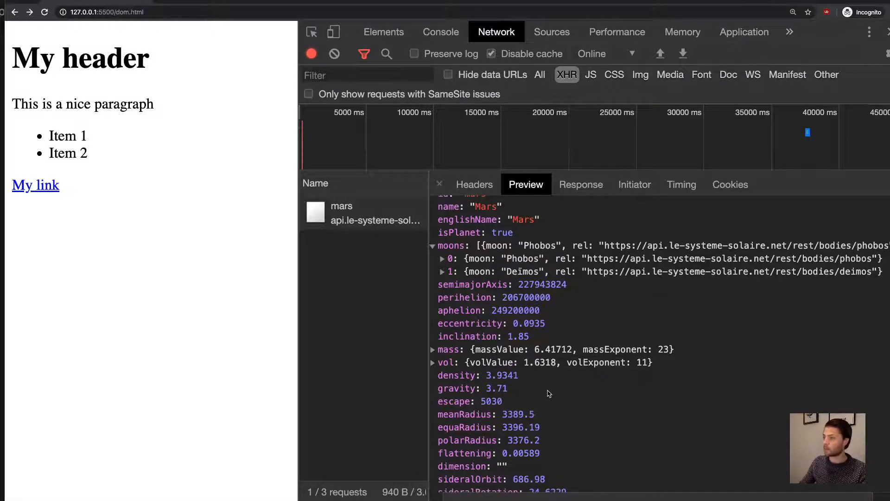
scroll(down, 3)
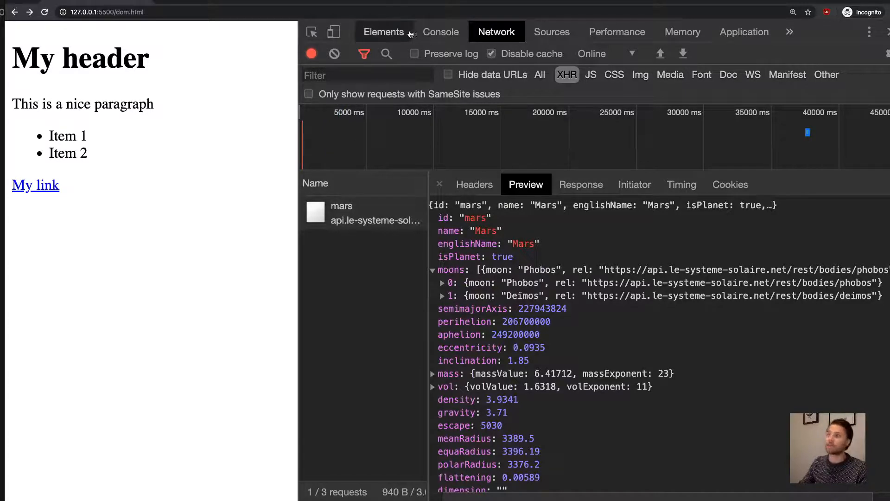
click(441, 32)
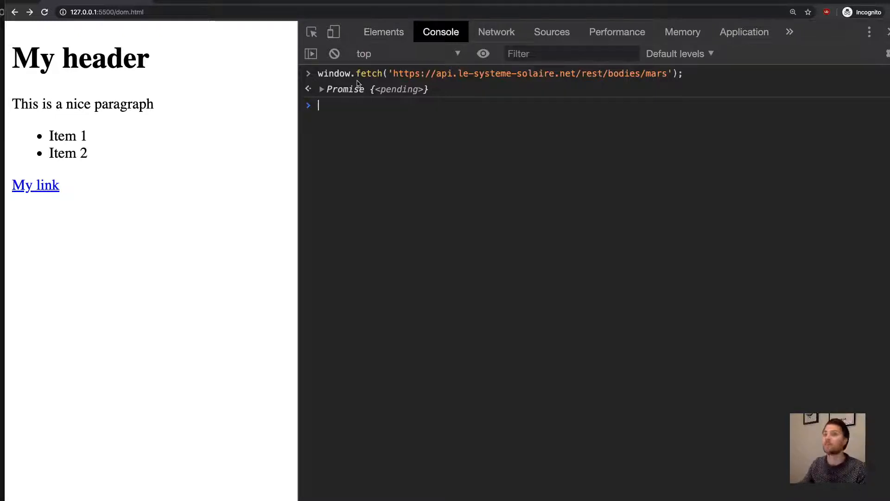
mouse_move(404, 62)
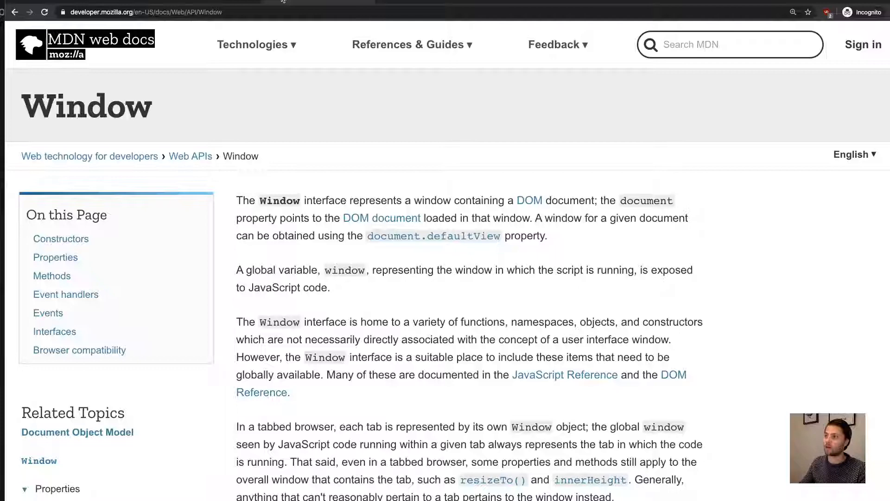
mouse_move(344, 124)
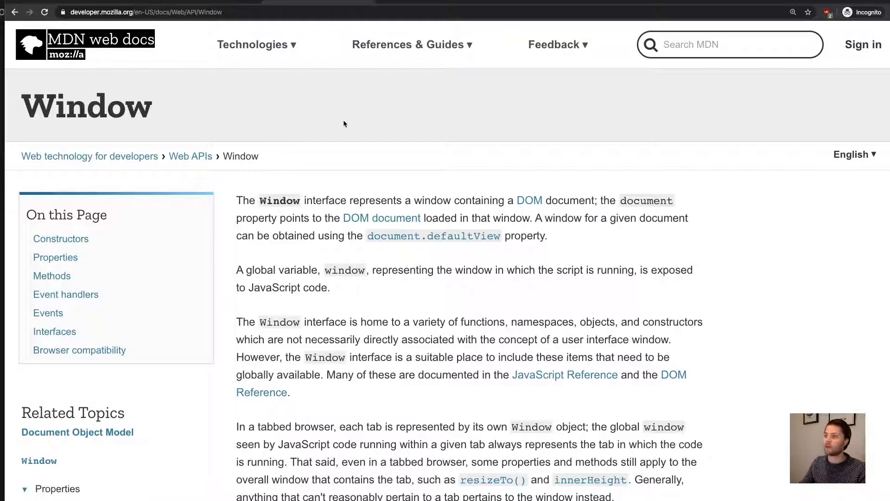
double_click(112, 106)
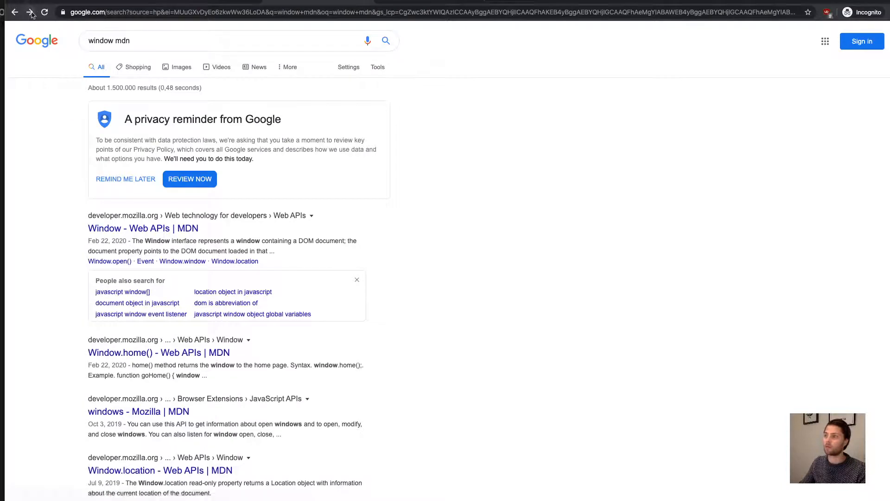
click(143, 228)
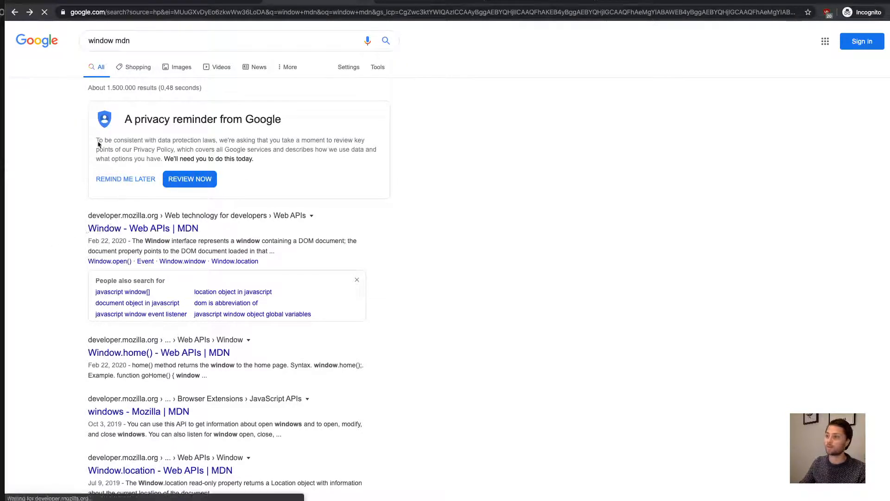
click(143, 228)
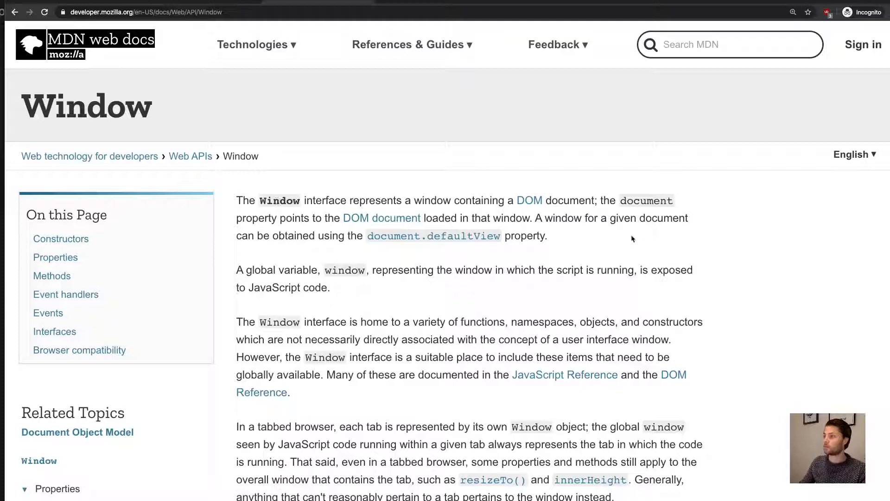
- Scroll the MDN Window page past the Constructors list to the Properties heading
scroll(down, 3)
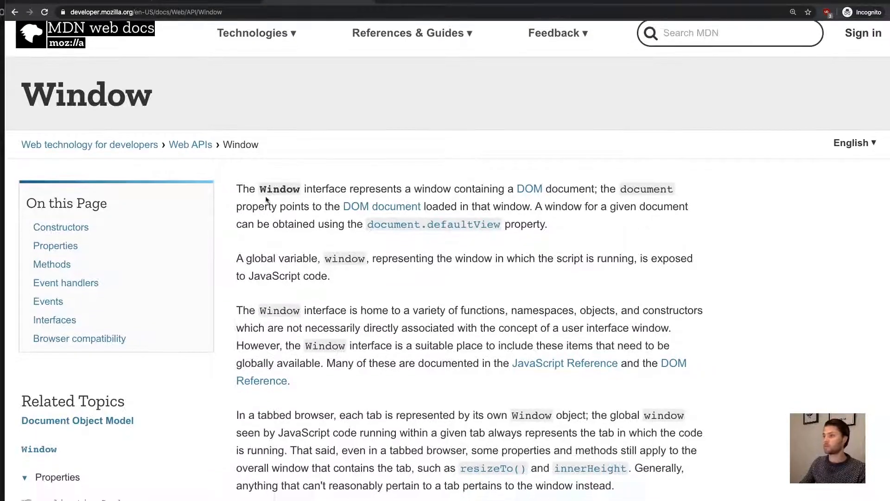
scroll(down, 3)
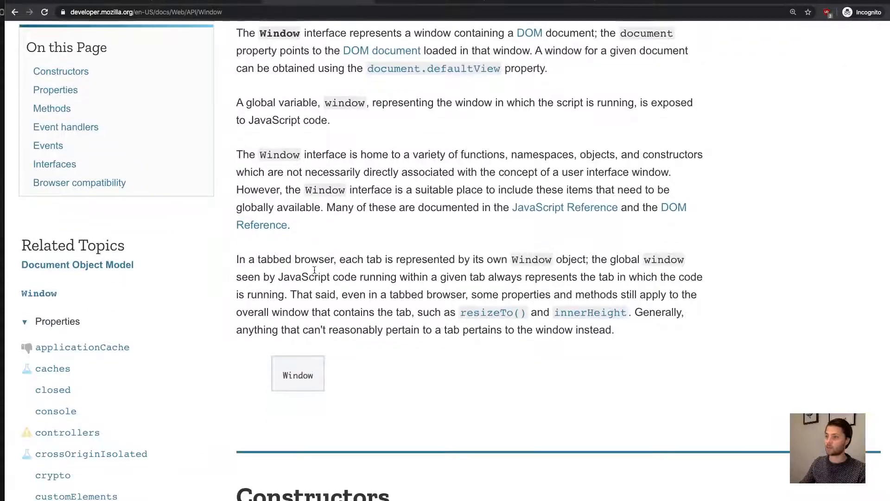
scroll(down, 3)
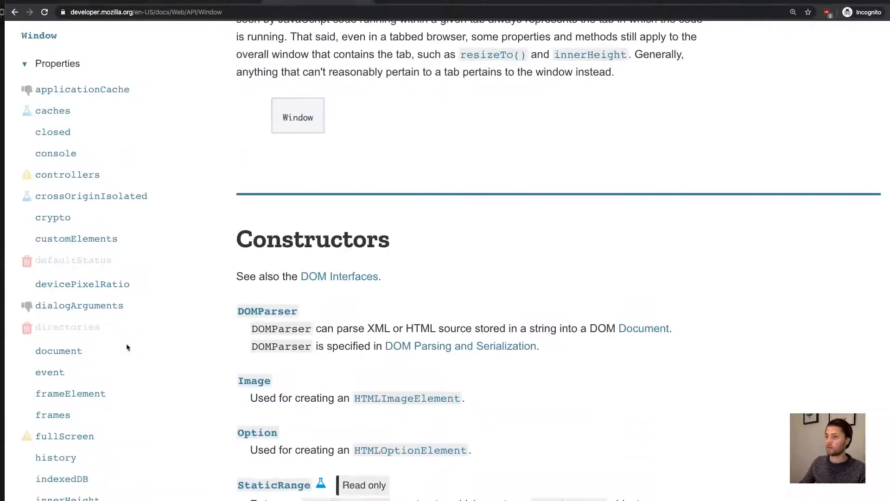
mouse_move(58, 351)
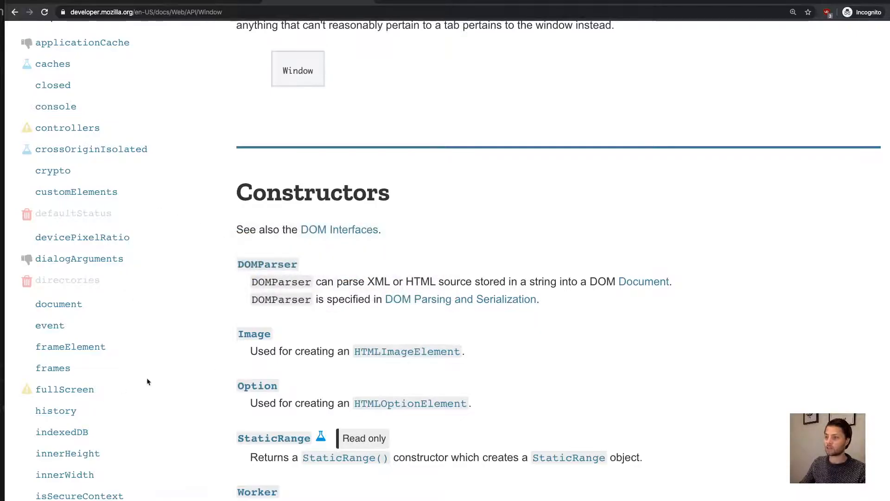
scroll(down, 3)
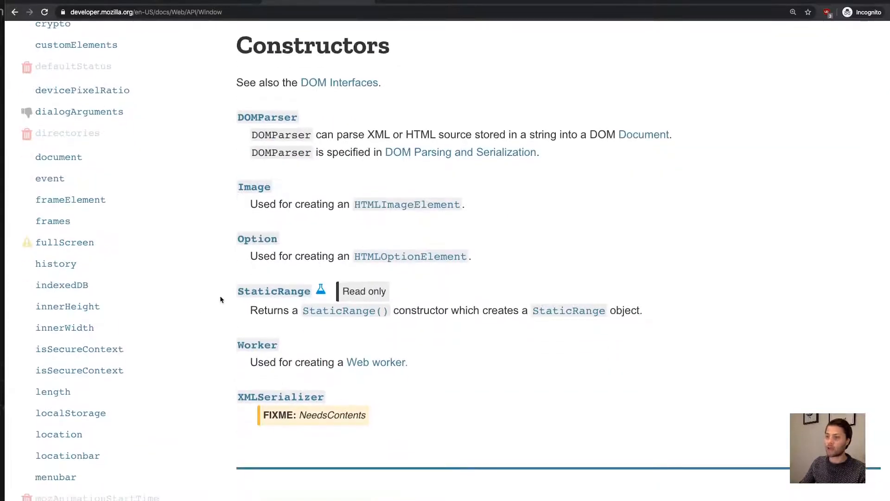
scroll(down, 3)
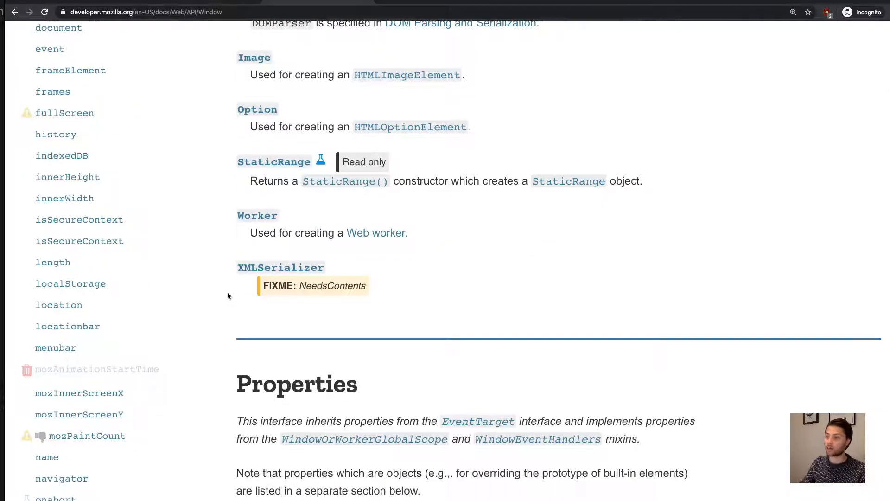
scroll(down, 3)
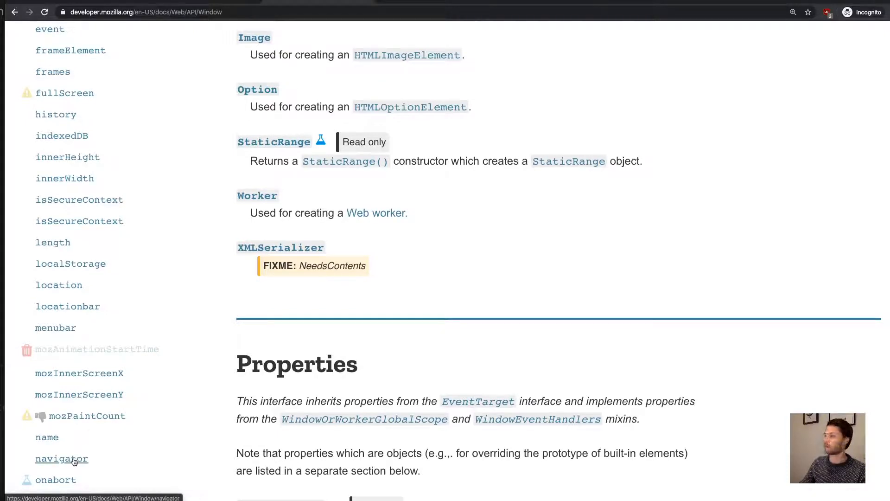
click(61, 458)
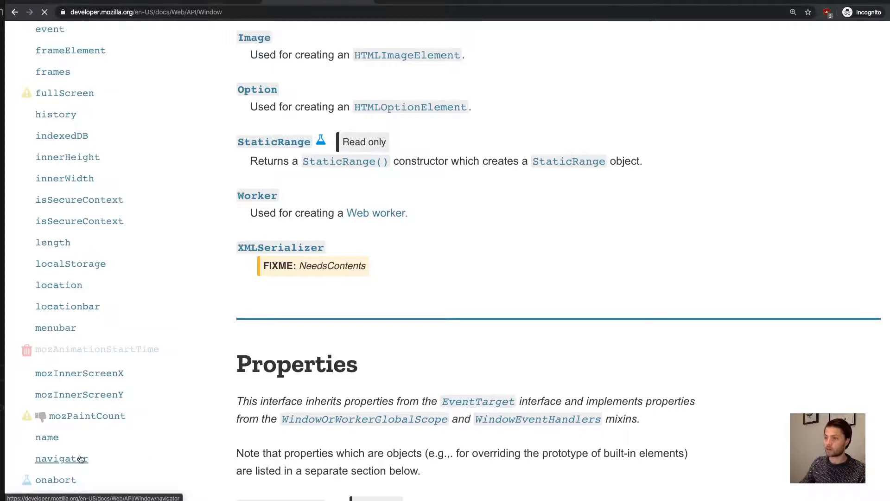
click(62, 458)
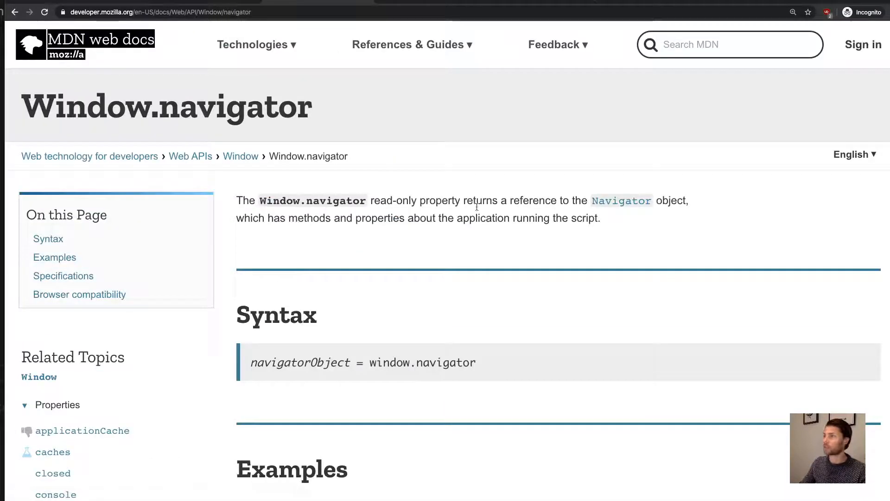
drag(427, 200, 599, 218)
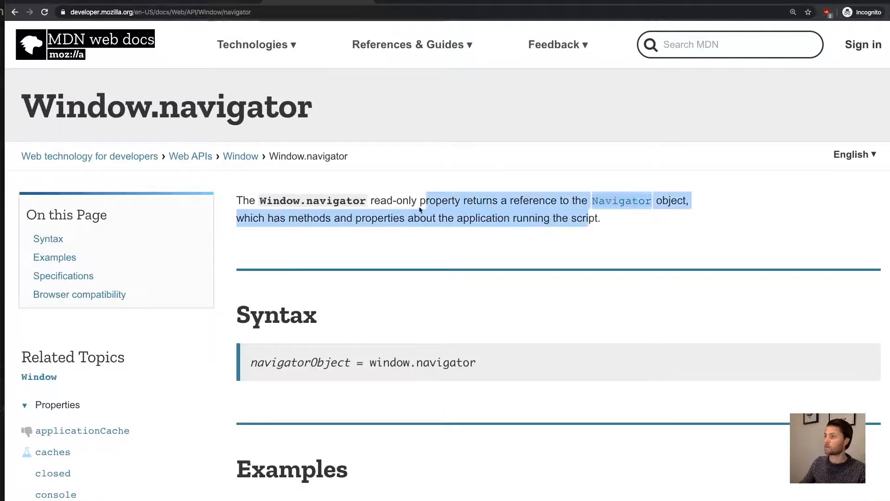
scroll(down, 3)
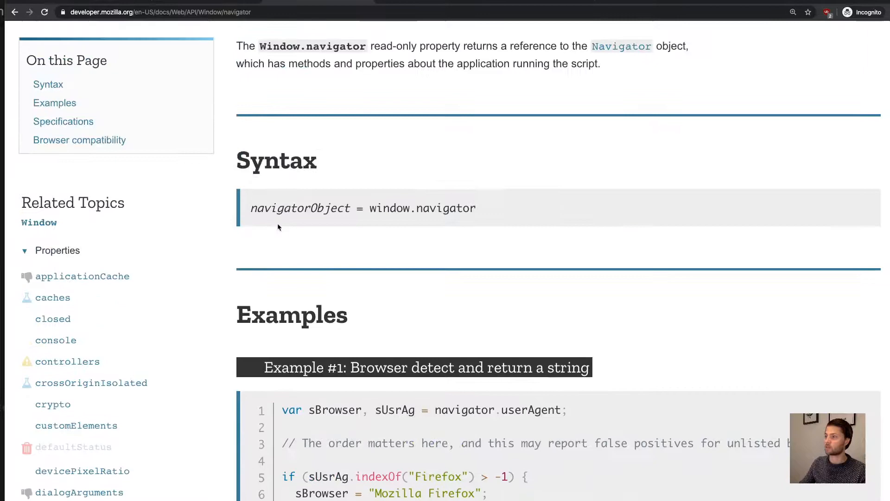
click(38, 222)
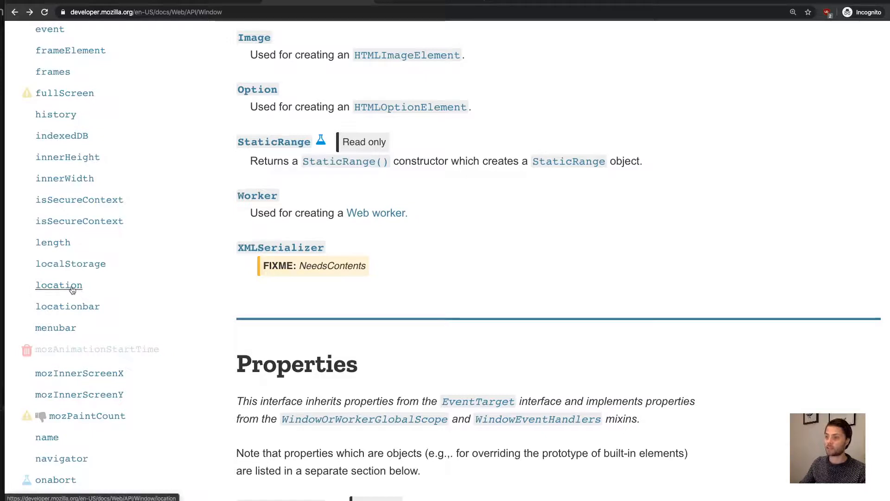
- Open Window.location from the sidebar and scroll down to its navigation and reload examples
click(59, 285)
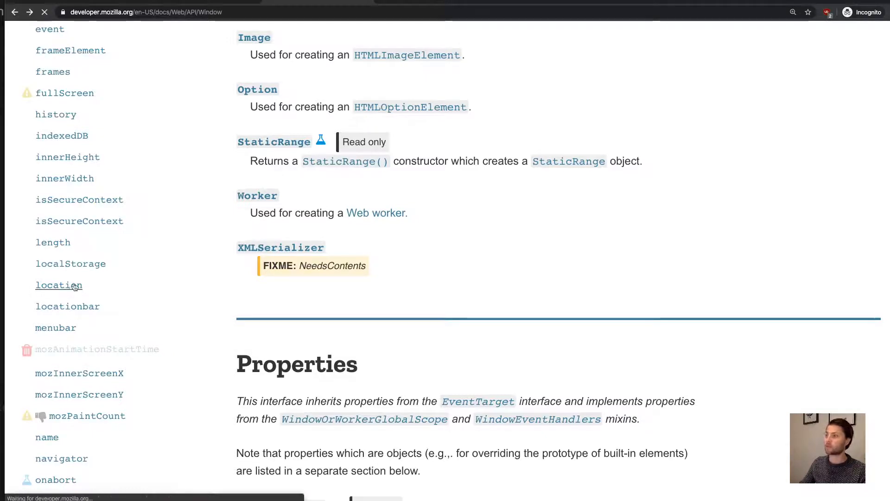
click(58, 285)
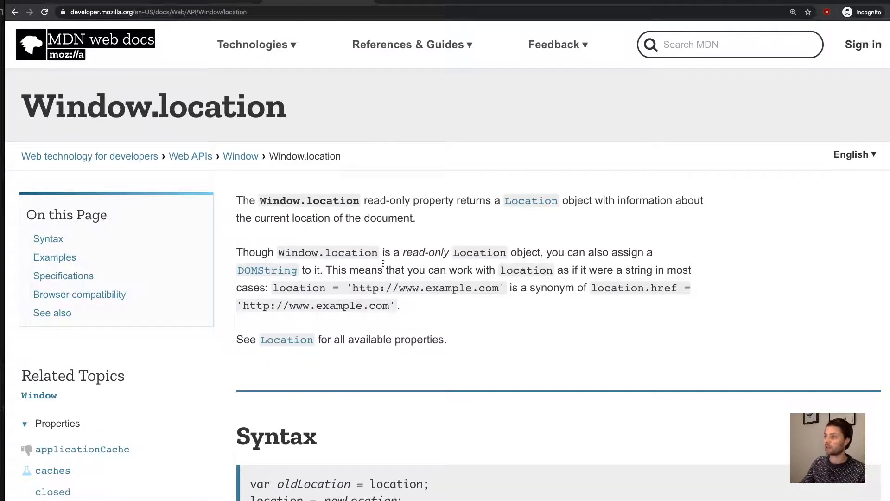
scroll(down, 3)
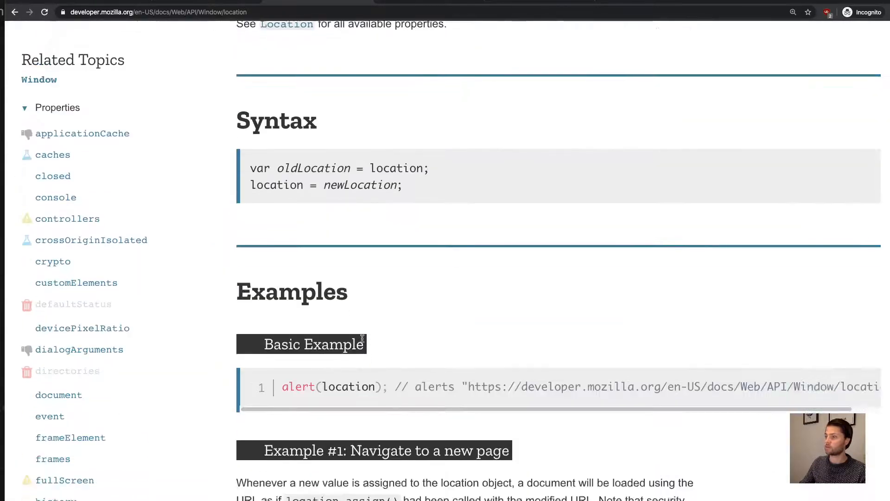
scroll(down, 3)
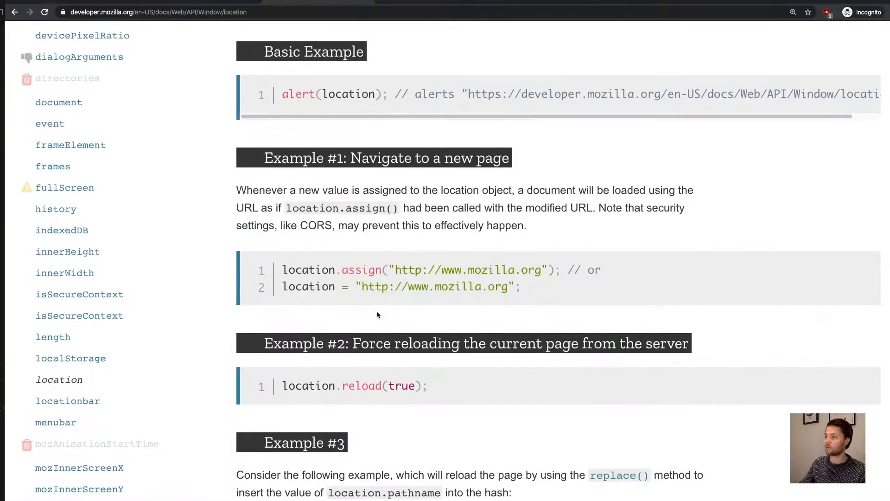
scroll(down, 3)
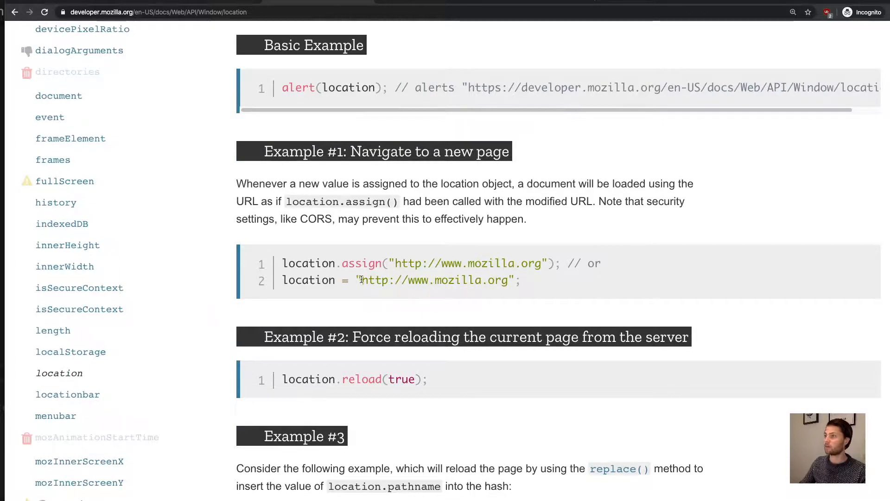
scroll(down, 3)
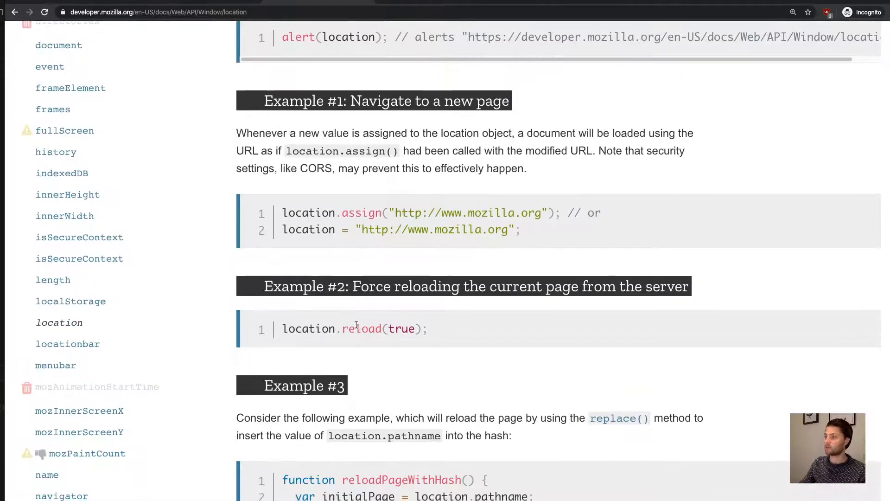
scroll(down, 3)
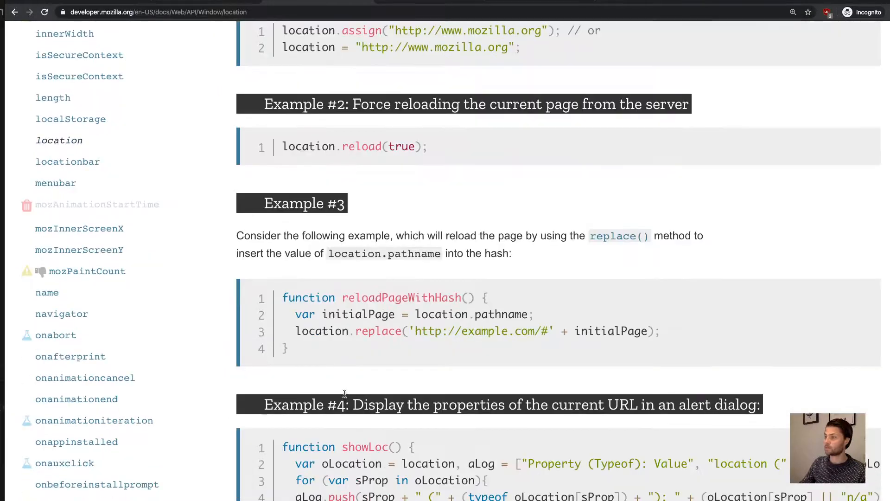